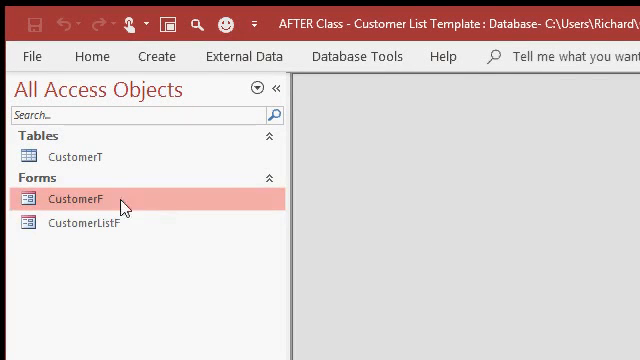
{"action": "mouse_move", "coordinate": [143, 202]}
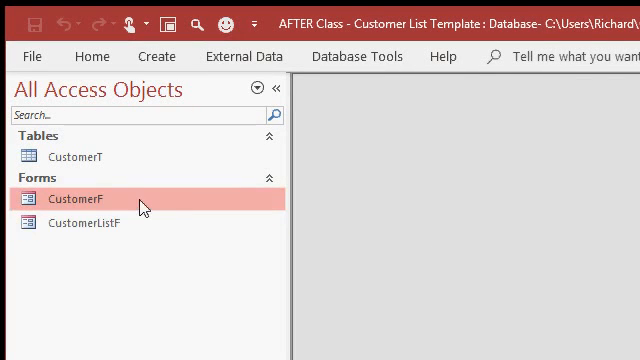
Step: Briefly open and close the CustomerF form, then open the CustomerListF list
{"action": "double_click", "coordinate": [68, 203]}
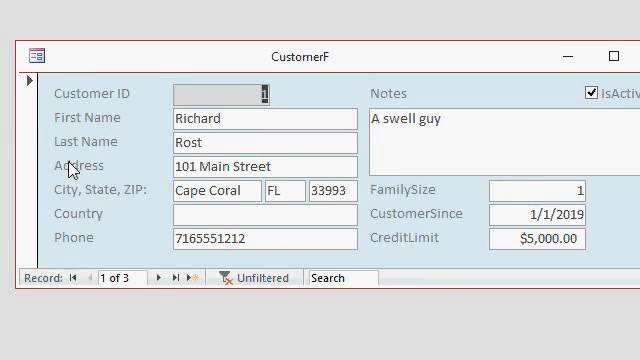
{"action": "left_click", "coordinate": [152, 285]}
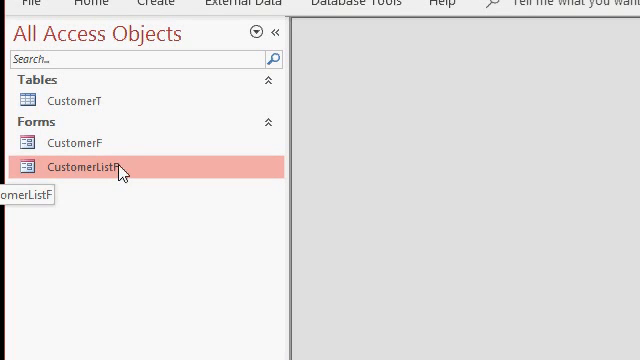
{"action": "double_click", "coordinate": [80, 169]}
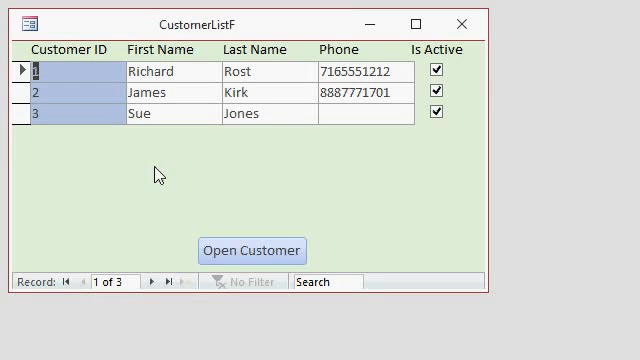
{"action": "mouse_move", "coordinate": [342, 179]}
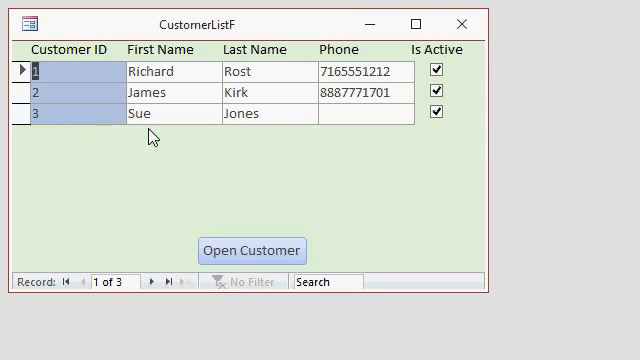
{"action": "mouse_move", "coordinate": [318, 159]}
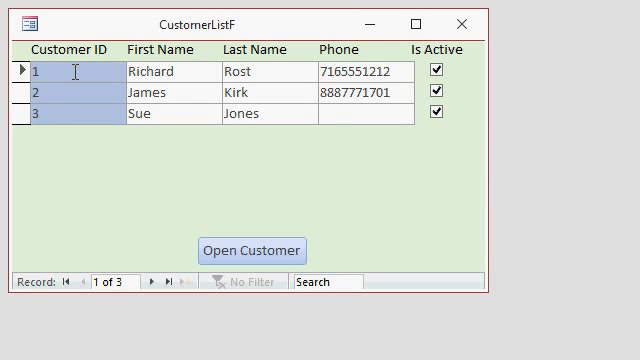
Step: Step through the Richard Rost, James Kirk and Sue Jones customer rows
{"action": "left_click", "coordinate": [253, 249]}
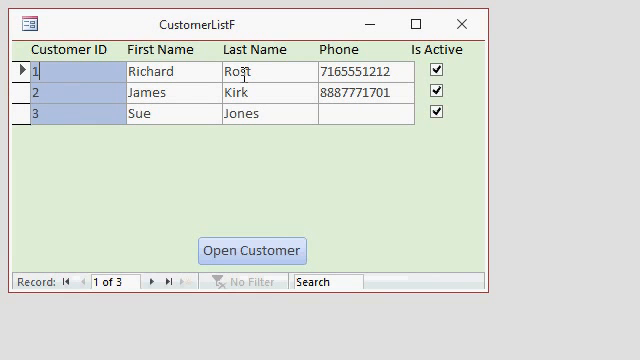
{"action": "mouse_move", "coordinate": [88, 103]}
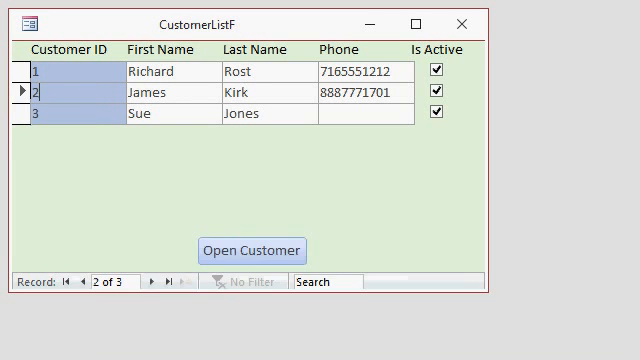
{"action": "left_click", "coordinate": [245, 249]}
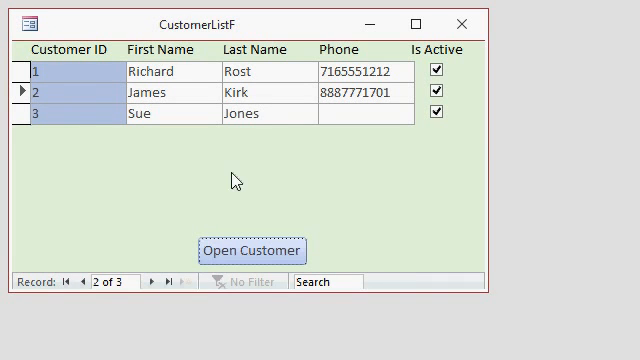
{"action": "mouse_move", "coordinate": [265, 180]}
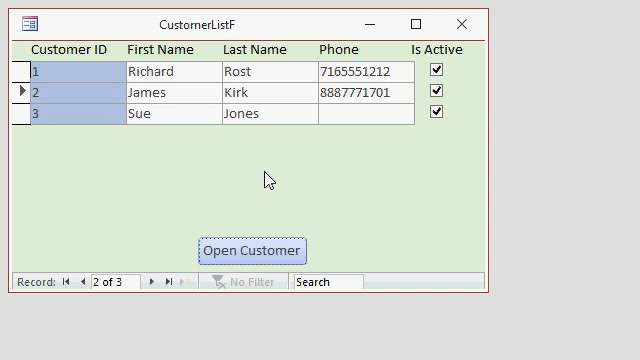
{"action": "mouse_move", "coordinate": [126, 54]}
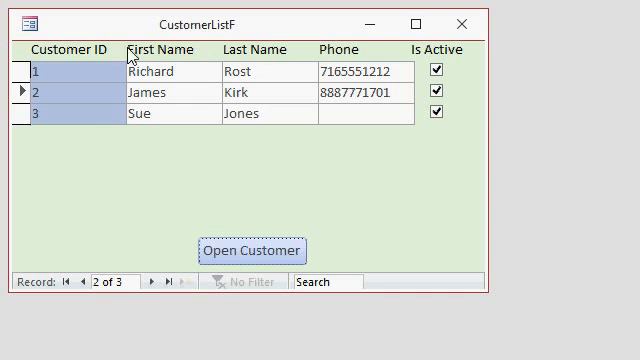
{"action": "mouse_move", "coordinate": [258, 51]}
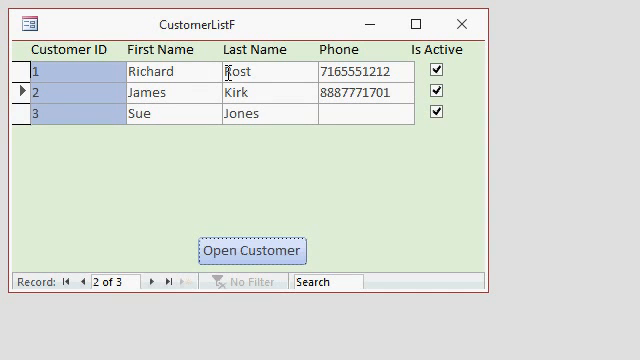
{"action": "mouse_move", "coordinate": [93, 87]}
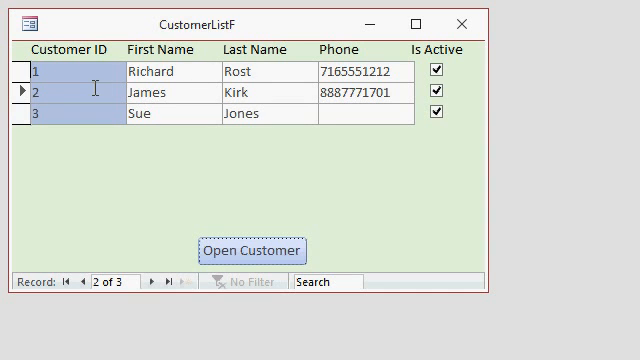
{"action": "left_click", "coordinate": [248, 250]}
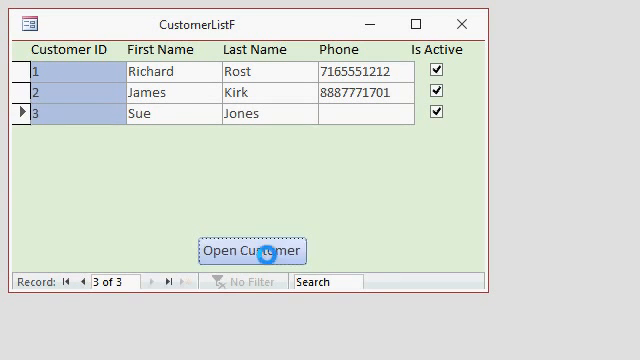
{"action": "mouse_move", "coordinate": [369, 212]}
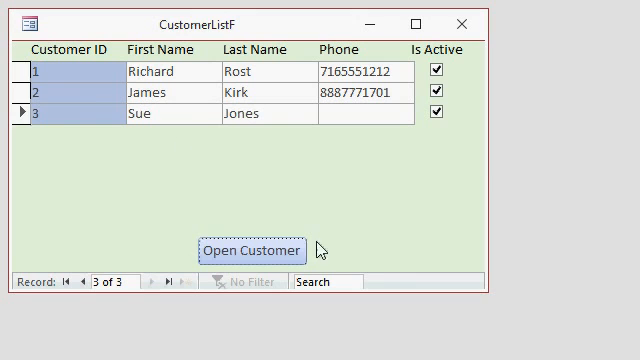
Step: Open James Kirk's full record in the CustomerF form from his list row
{"action": "left_click", "coordinate": [70, 92]}
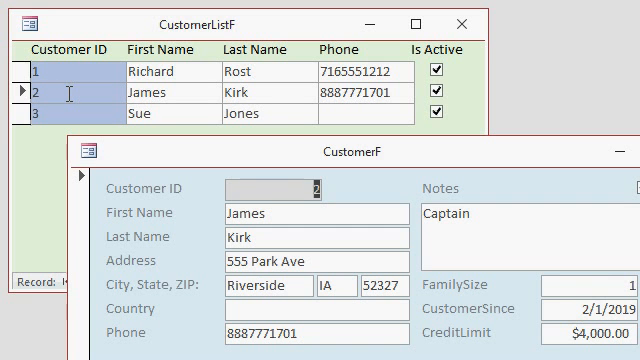
{"action": "mouse_move", "coordinate": [338, 152]}
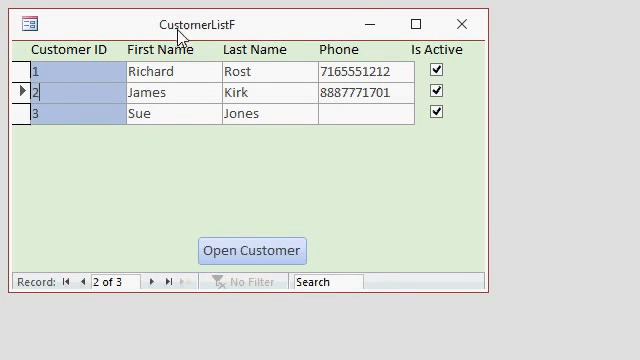
{"action": "mouse_move", "coordinate": [251, 34]}
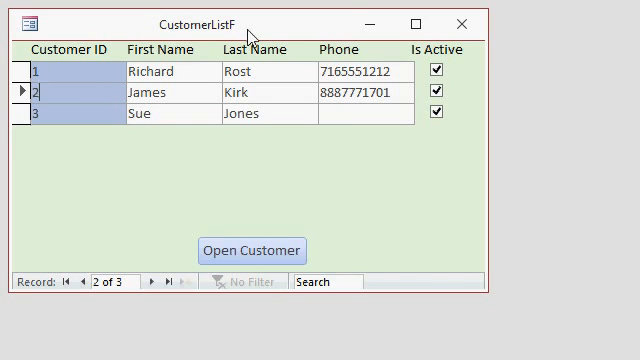
{"action": "mouse_move", "coordinate": [337, 169]}
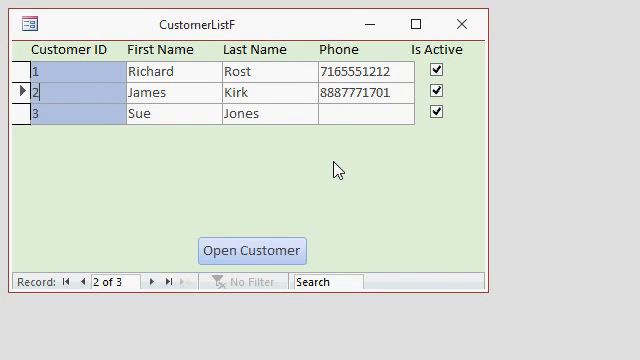